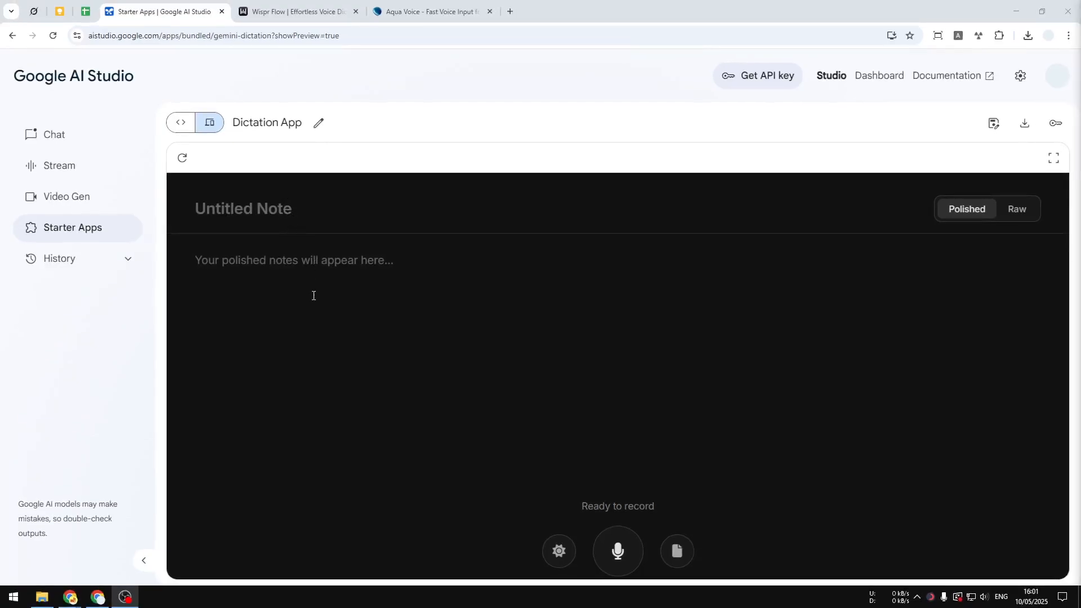
pyautogui.moveTo(276, 304)
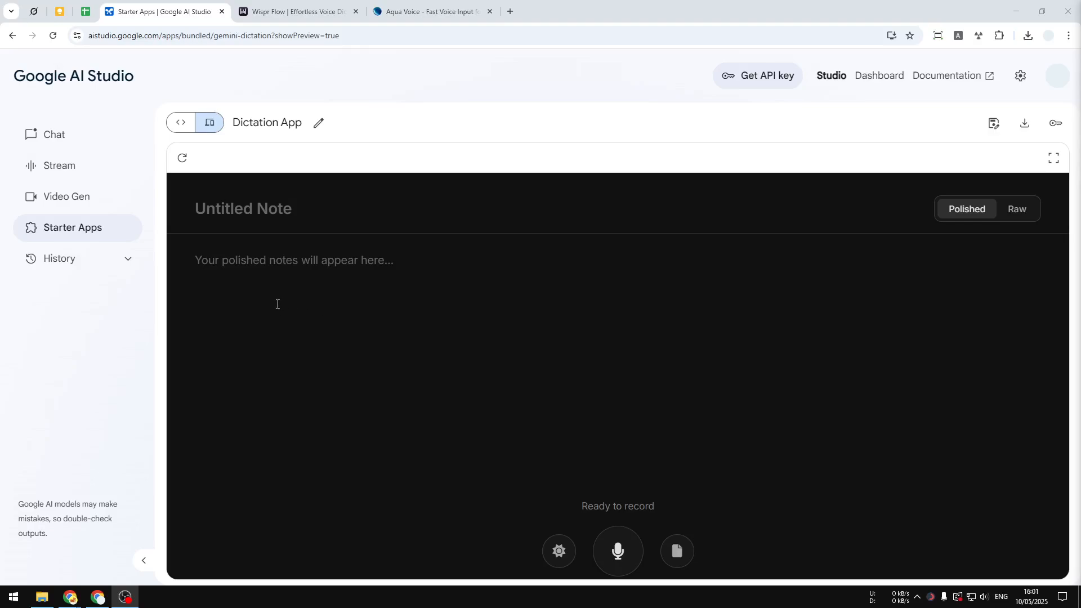
pyautogui.moveTo(284, 311)
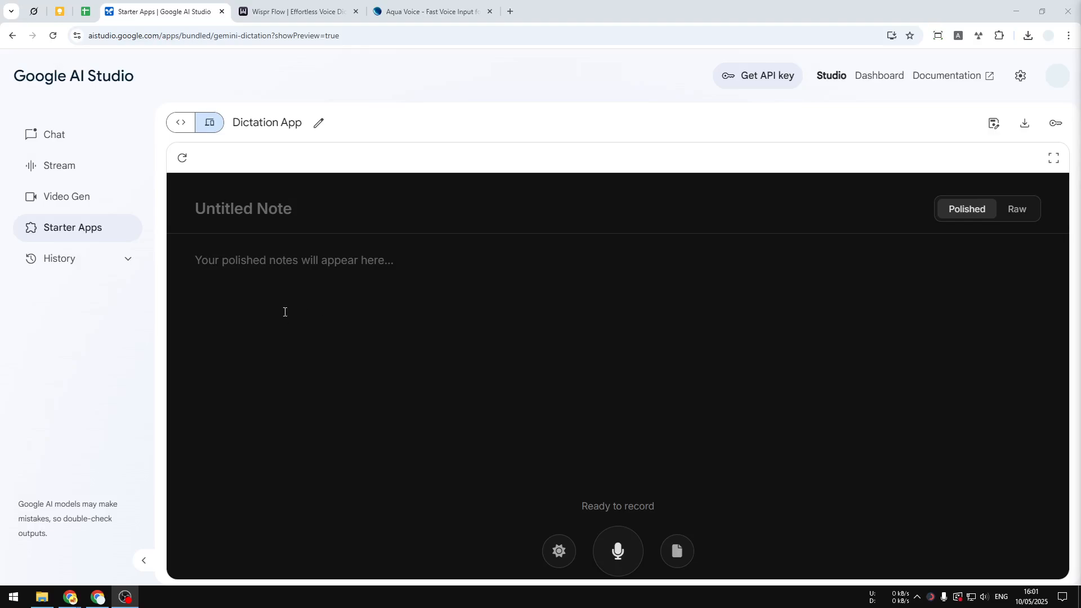
pyautogui.moveTo(283, 339)
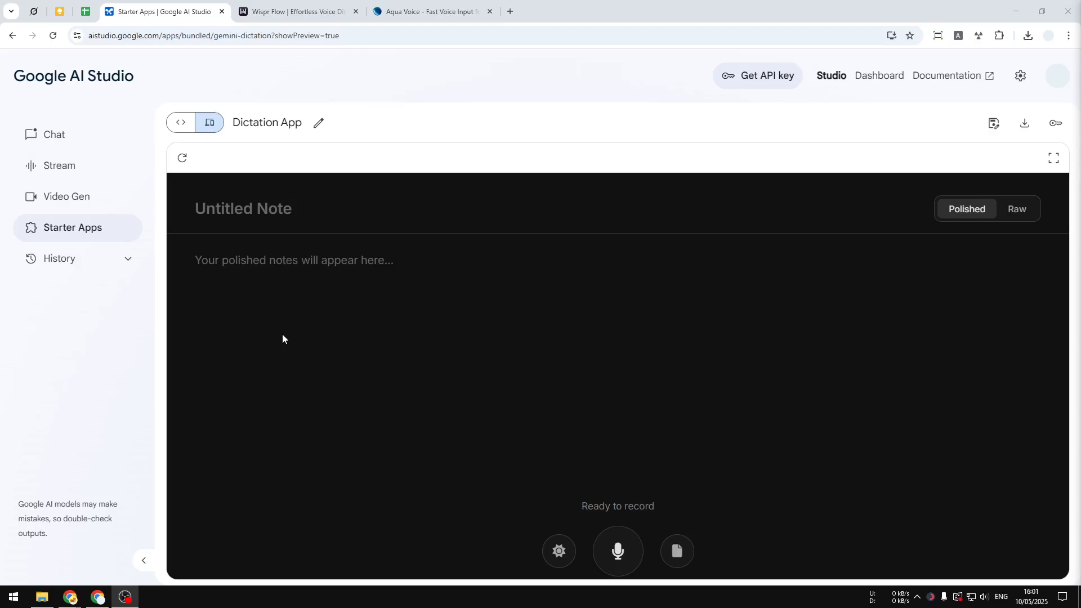
pyautogui.moveTo(267, 305)
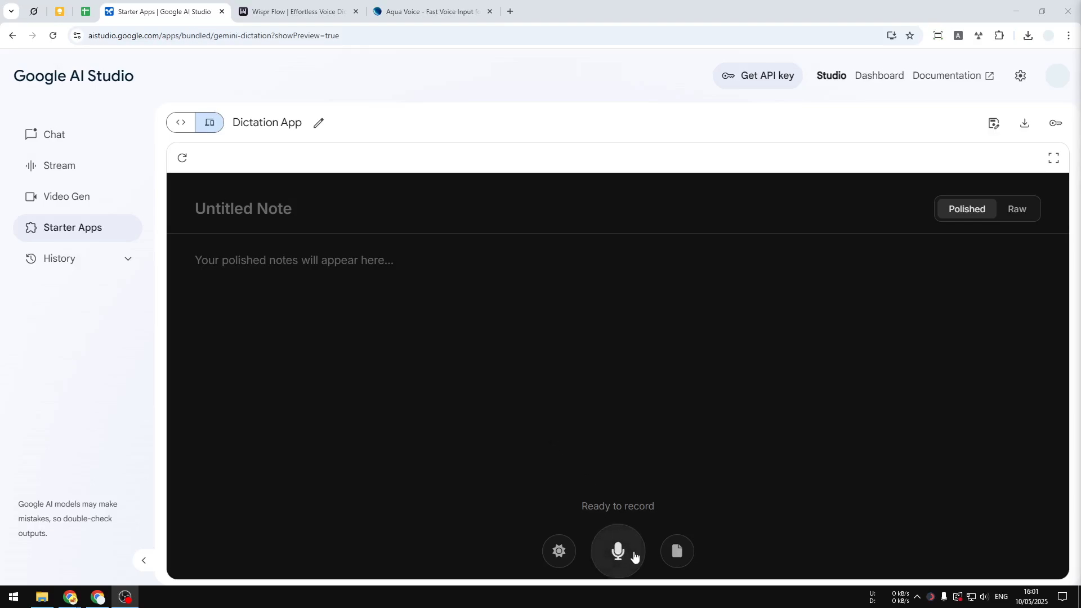
pyautogui.moveTo(658, 551)
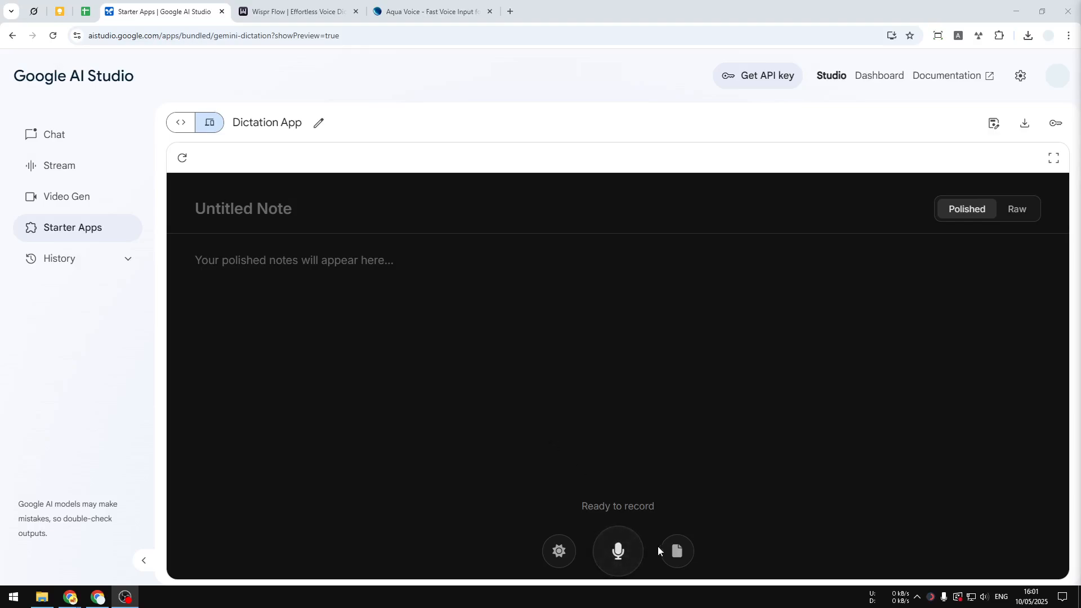
# Record a spoken voice note, then stop it so the app polishes it
pyautogui.click(617, 551)
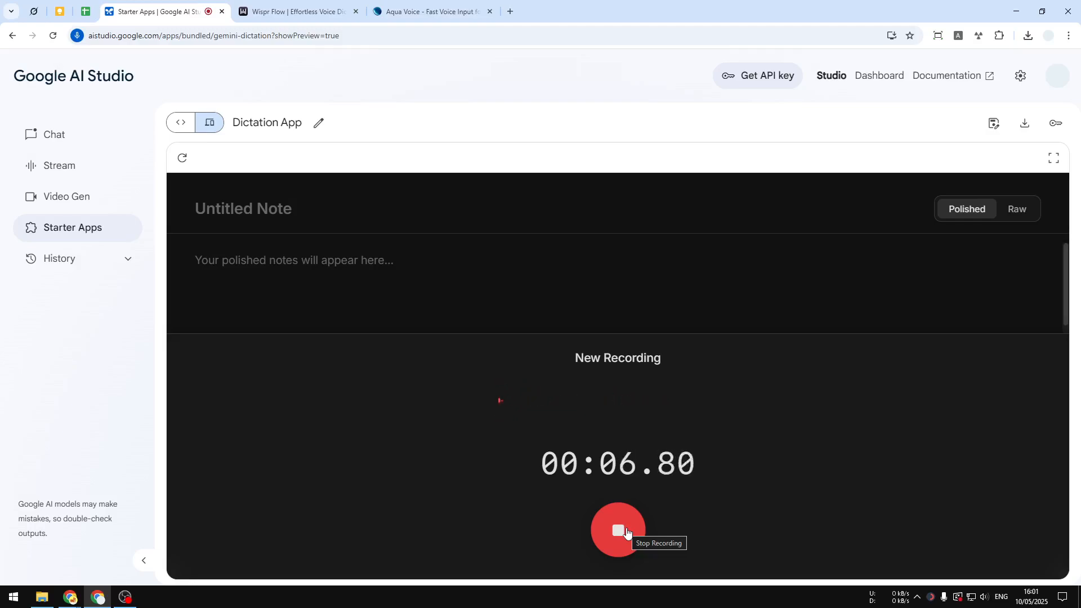
pyautogui.click(617, 529)
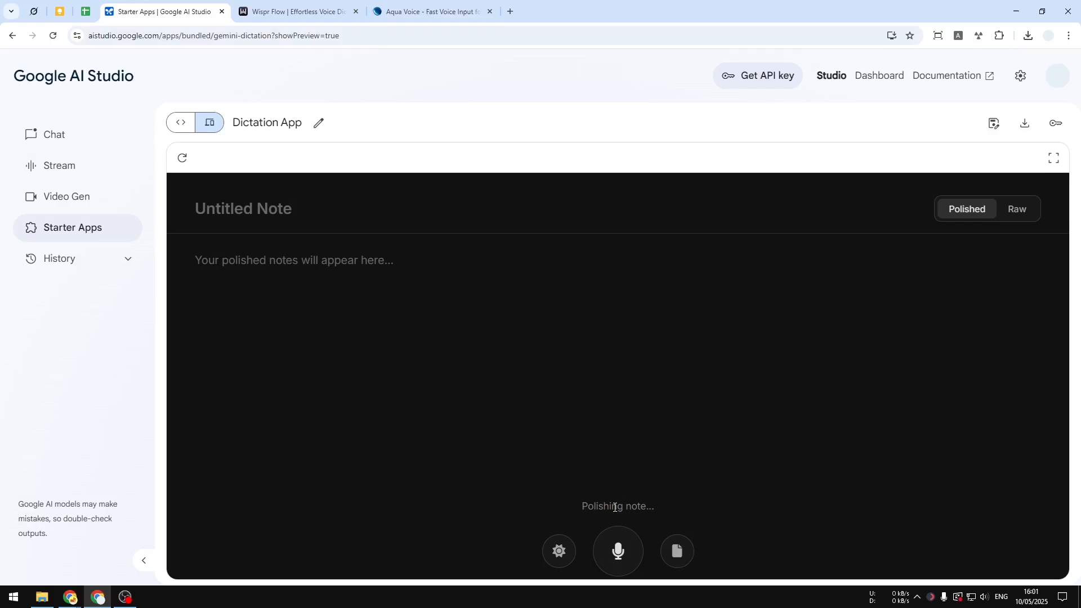
pyautogui.moveTo(374, 327)
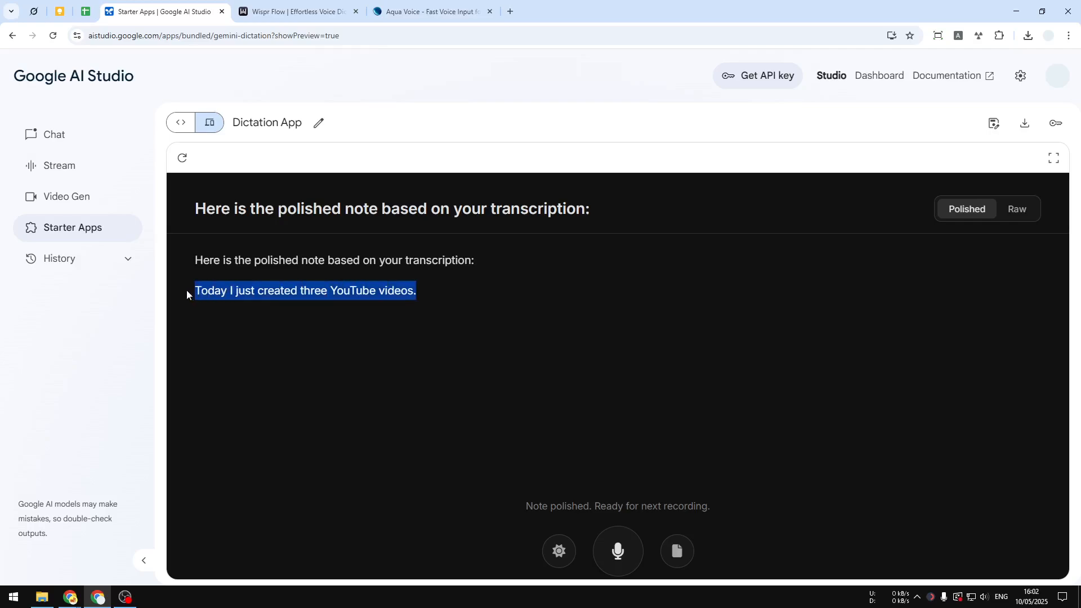
pyautogui.moveTo(293, 301)
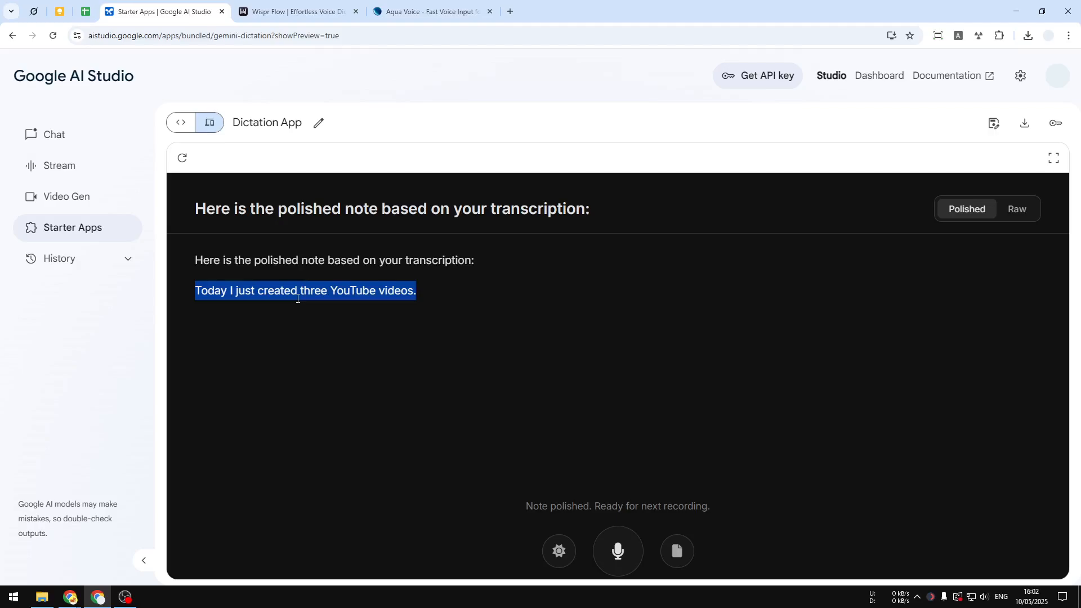
pyautogui.click(298, 12)
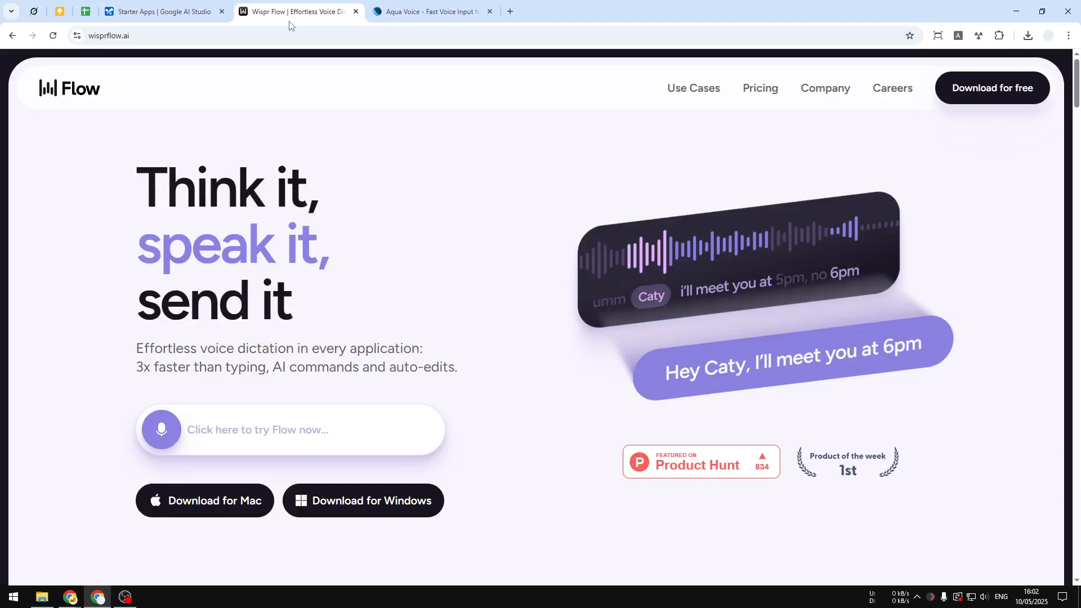
pyautogui.click(431, 12)
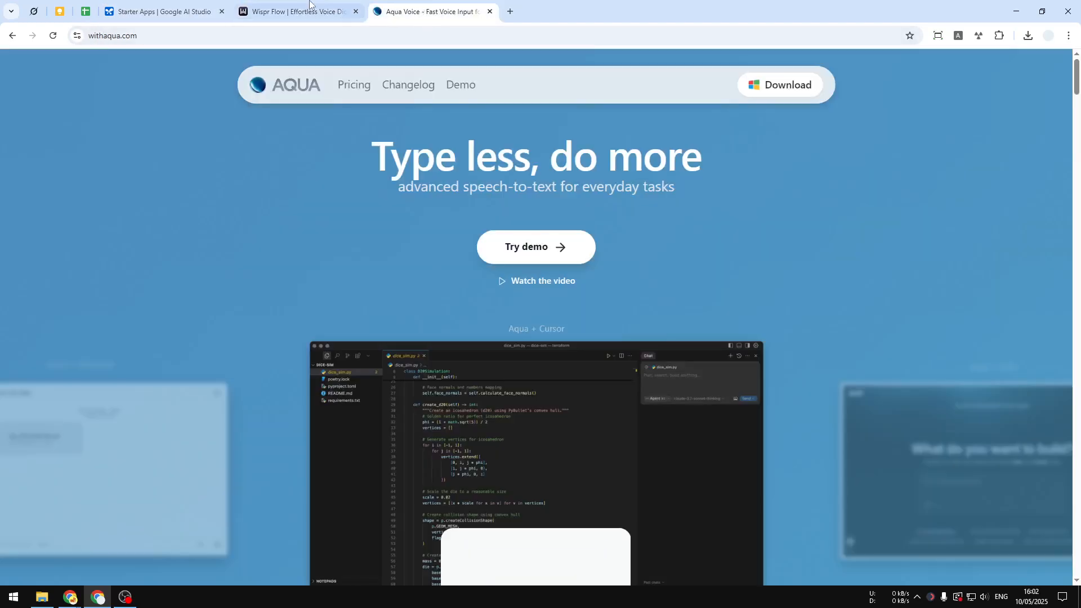
pyautogui.click(297, 11)
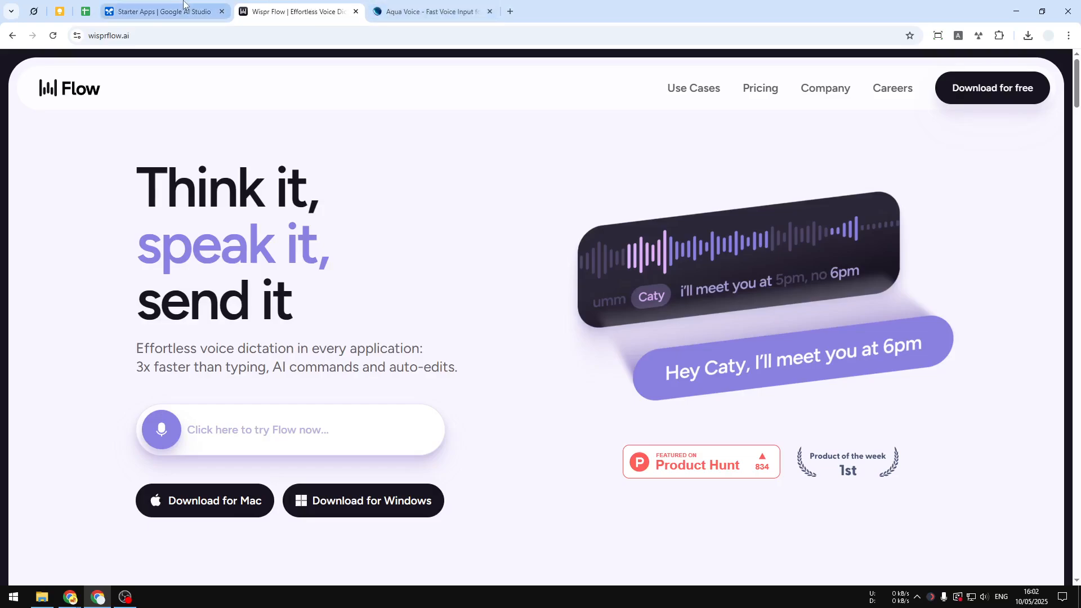
pyautogui.moveTo(162, 12)
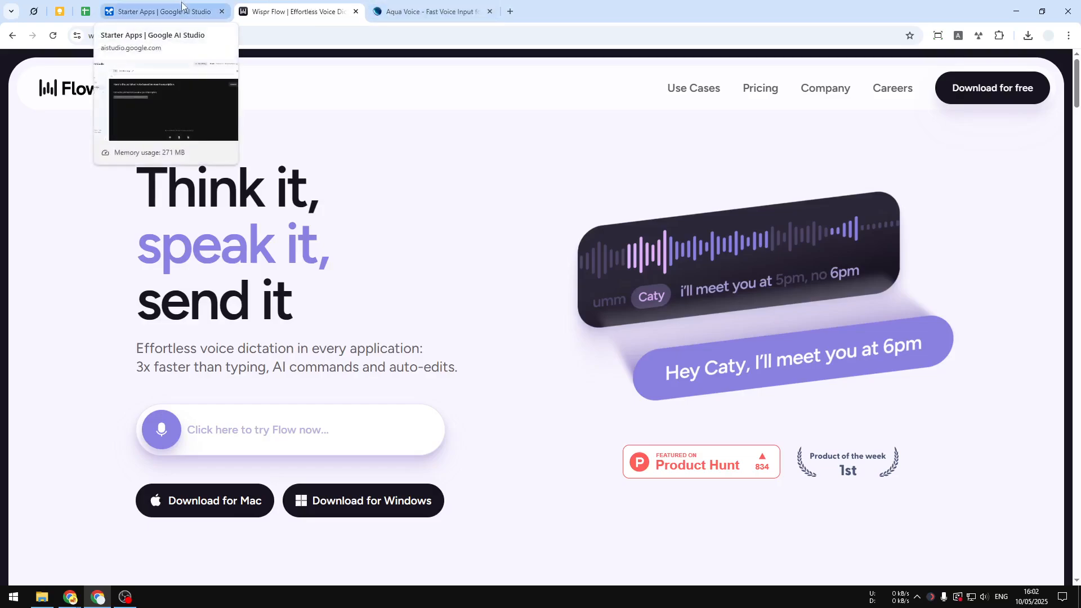
pyautogui.click(163, 12)
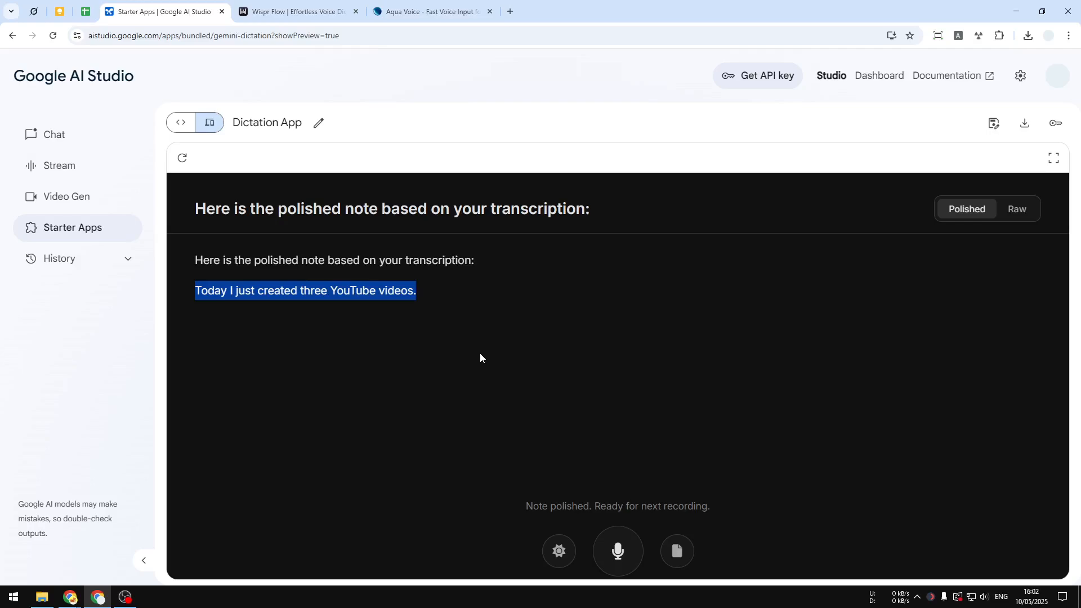
# Deselect the polished note text and go to the Starter Apps gallery in a new tab
pyautogui.click(443, 290)
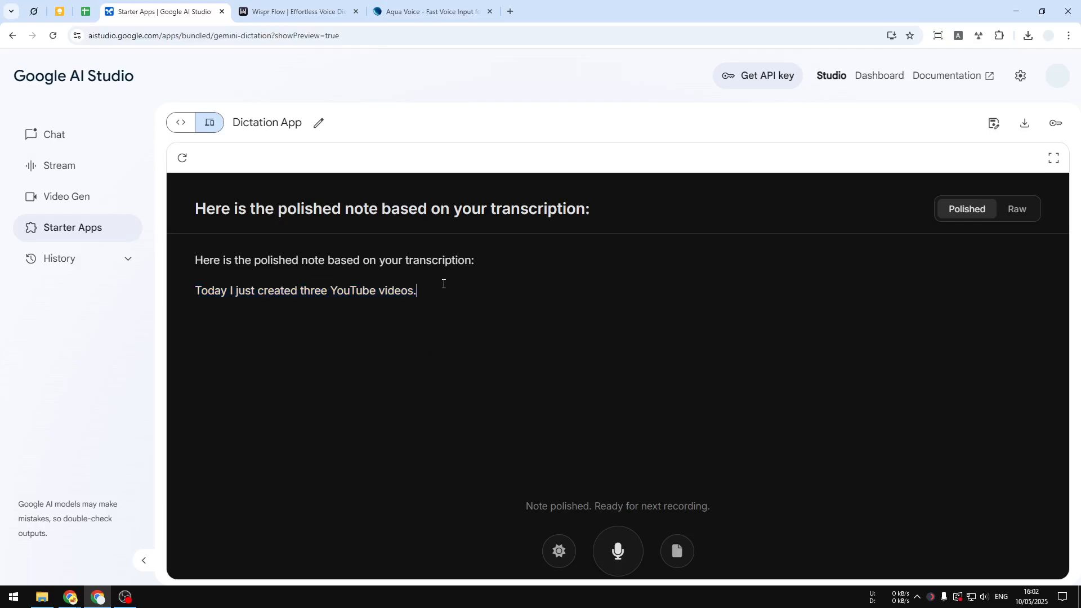
pyautogui.moveTo(486, 327)
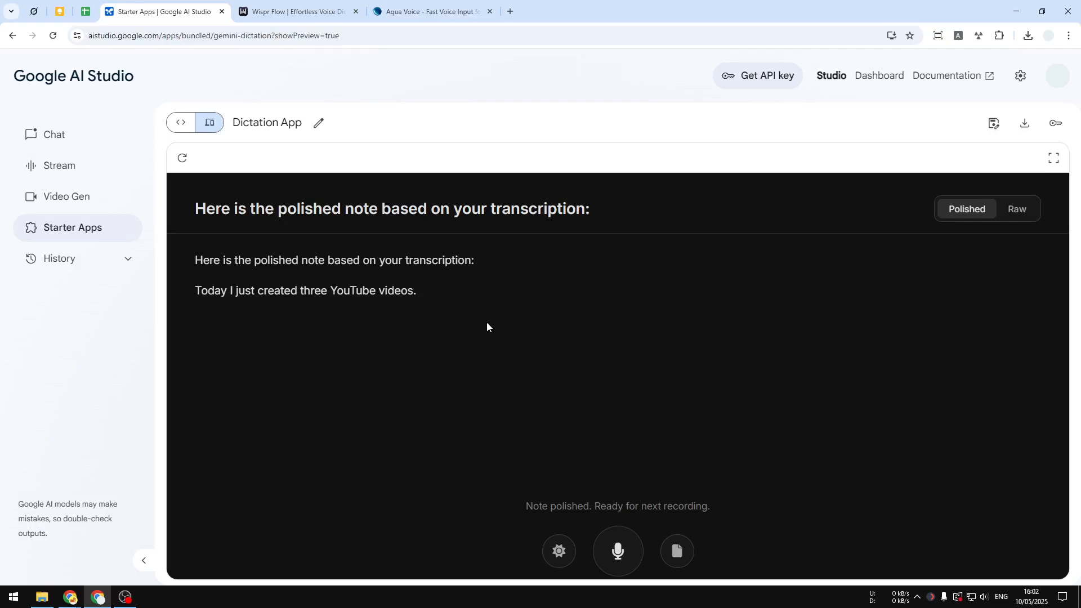
pyautogui.moveTo(528, 333)
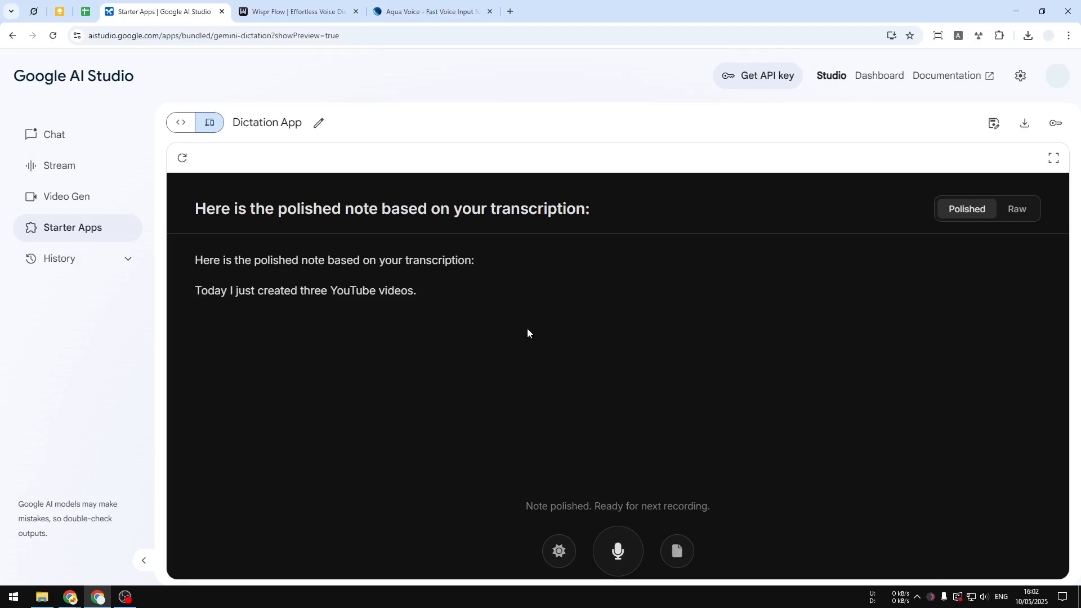
pyautogui.moveTo(448, 345)
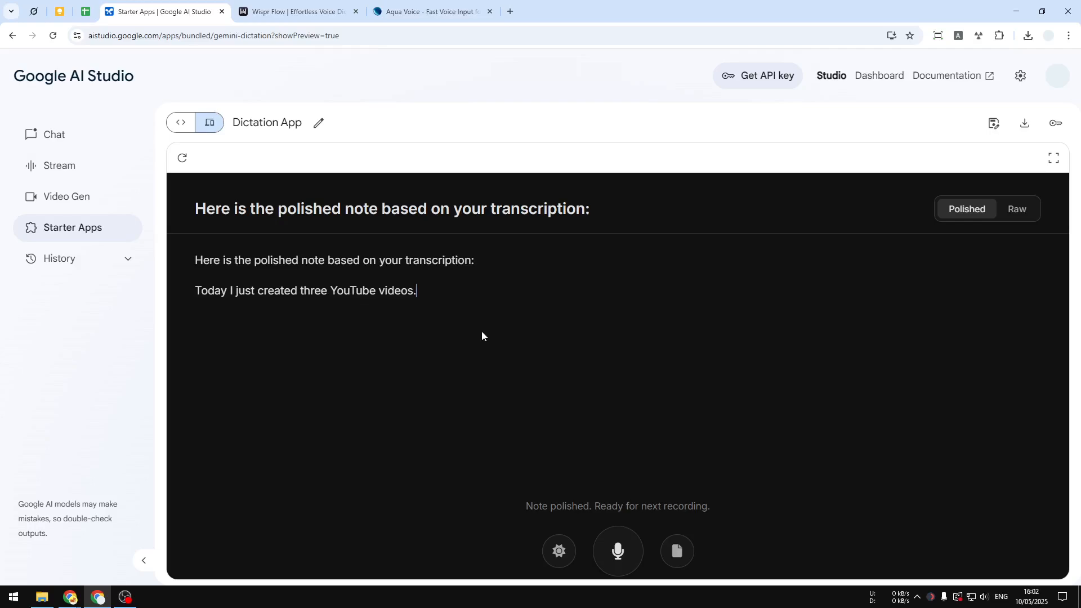
pyautogui.moveTo(471, 336)
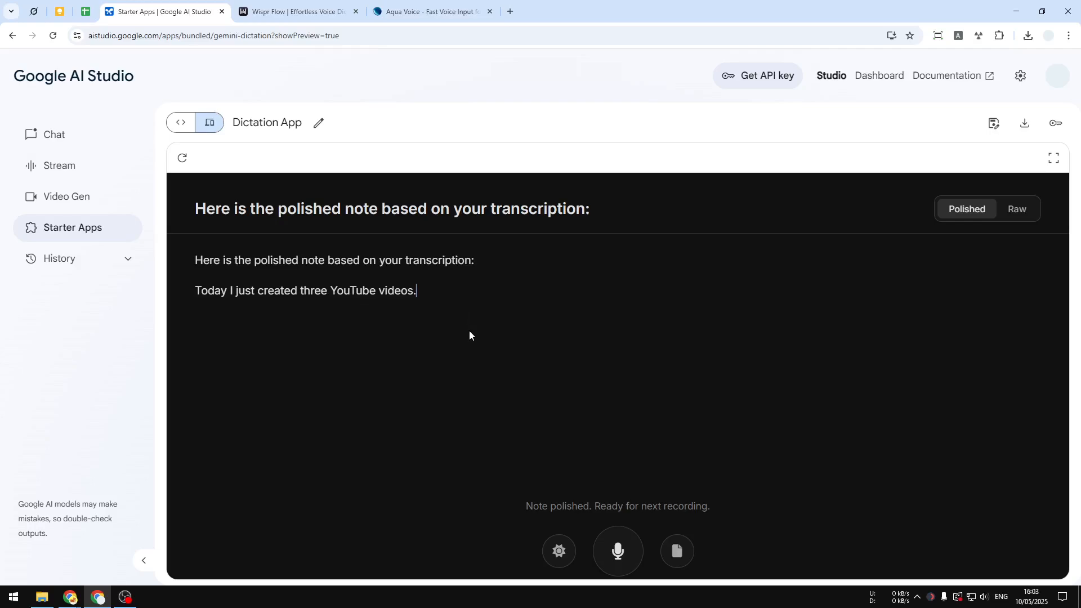
pyautogui.moveTo(480, 335)
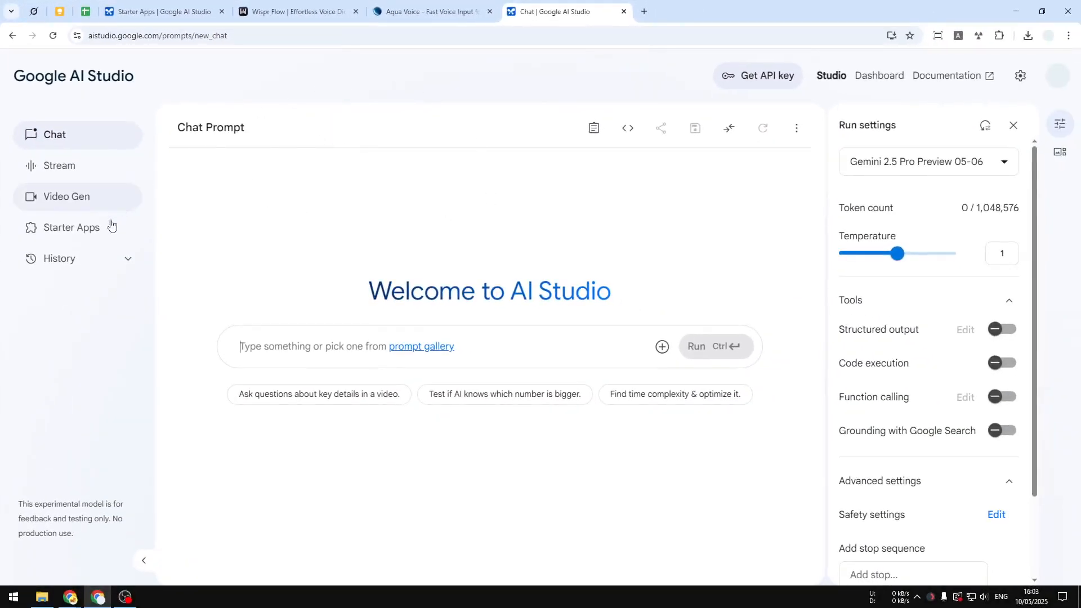
pyautogui.click(71, 227)
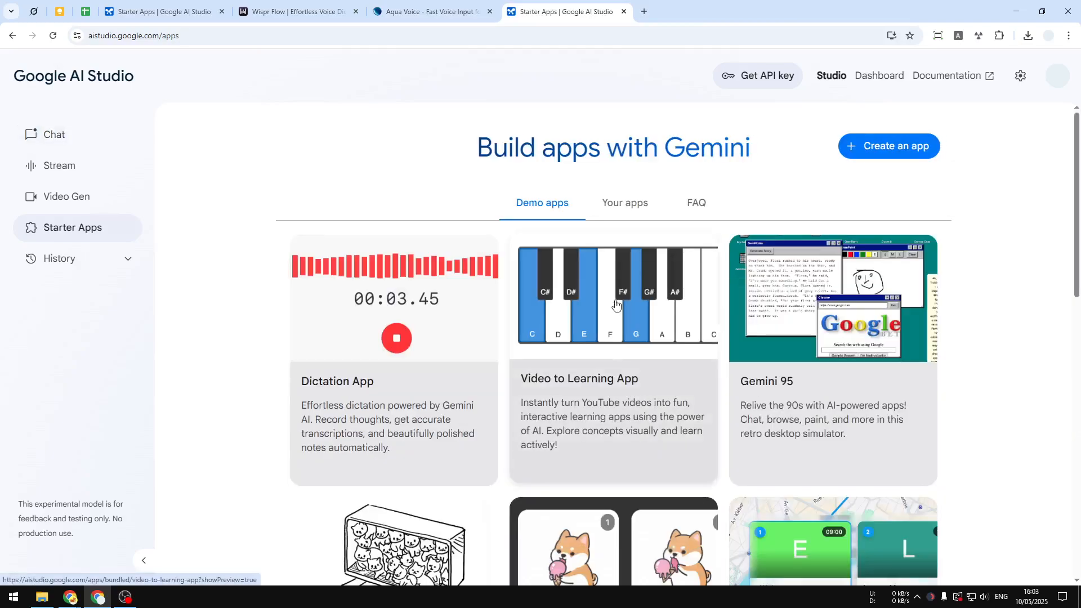
# Scroll down the Starter Apps gallery to reach the Dictation App card
pyautogui.scroll(-3)
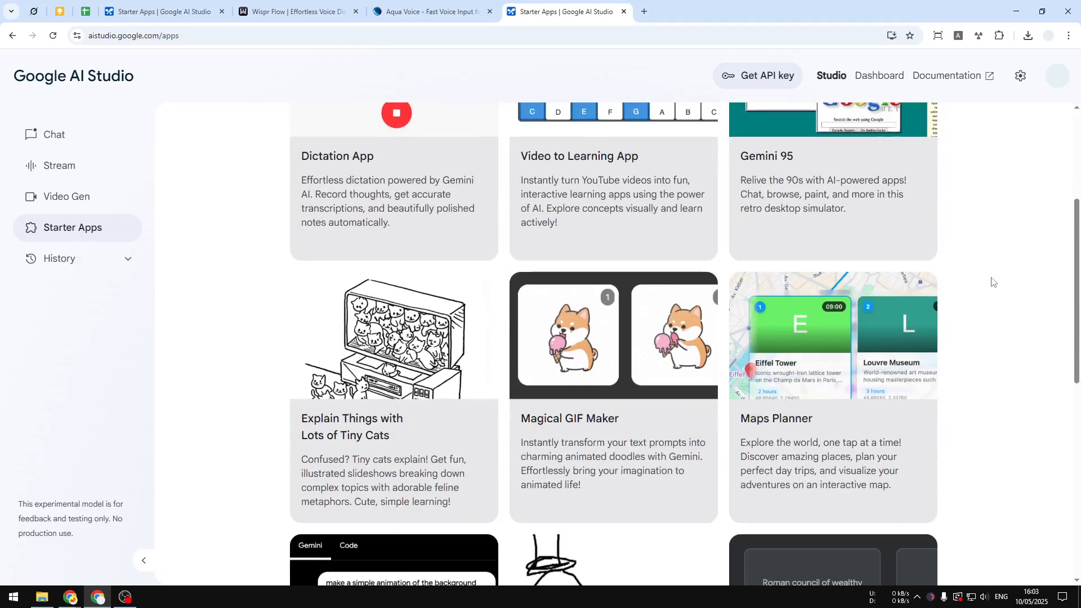
pyautogui.scroll(-3)
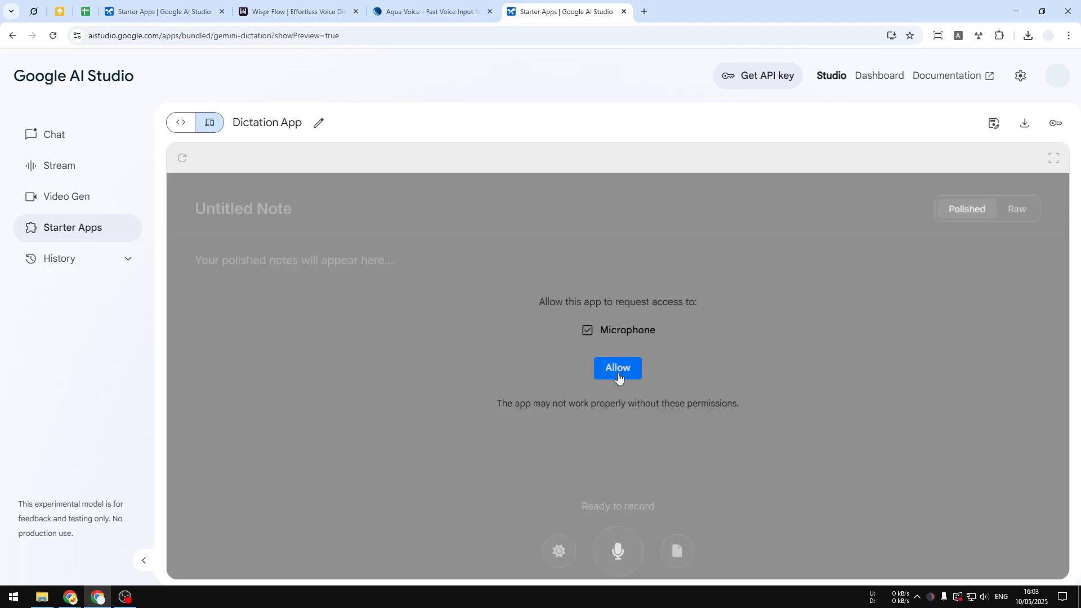
# Grant the Dictation App microphone access and start recording a spoken note
pyautogui.click(617, 368)
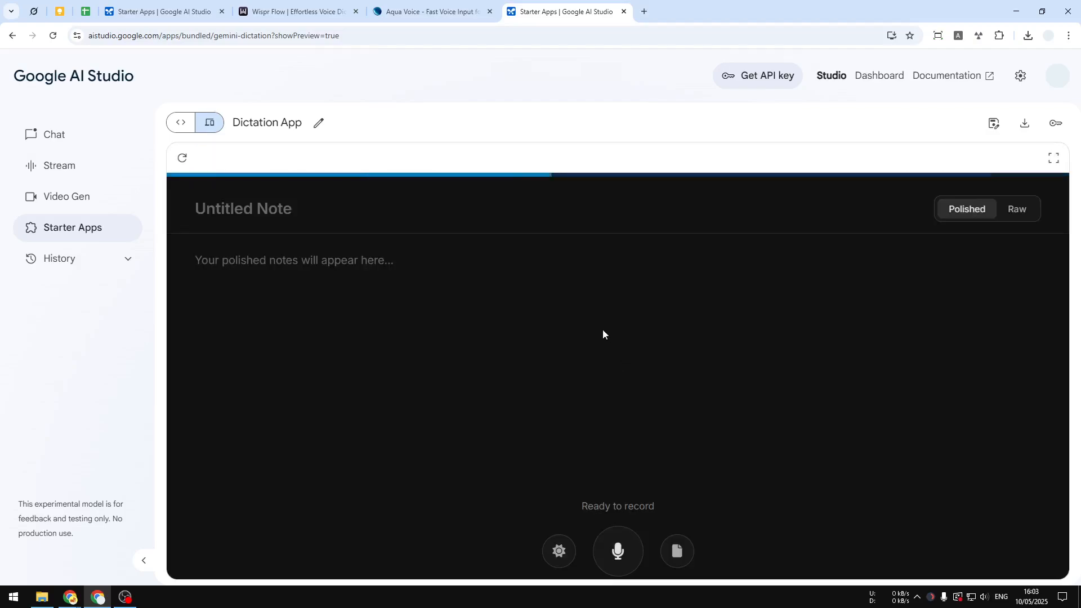
pyautogui.moveTo(371, 215)
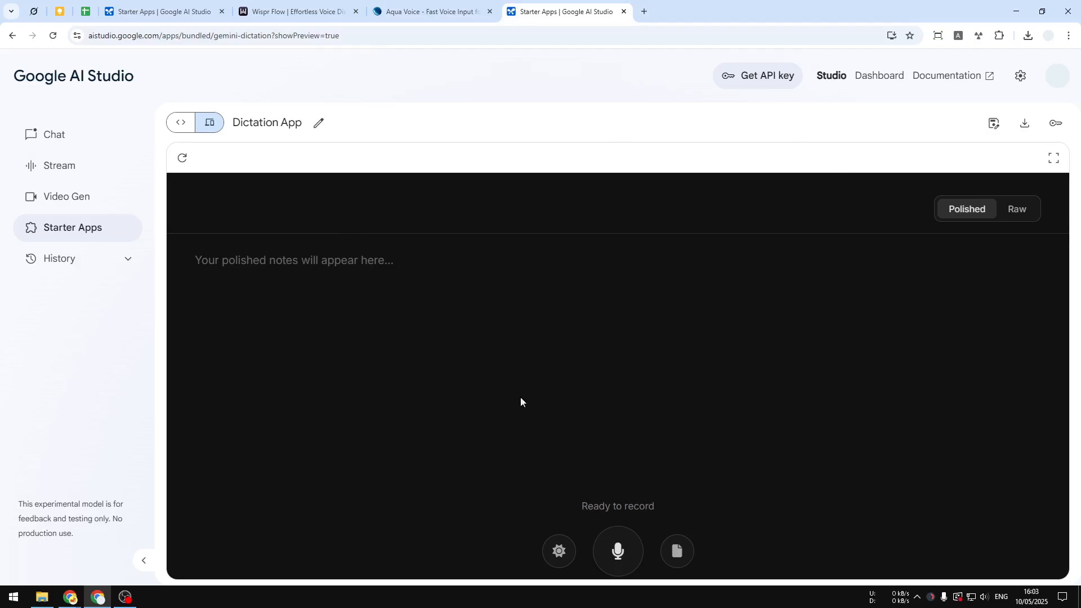
pyautogui.click(1016, 209)
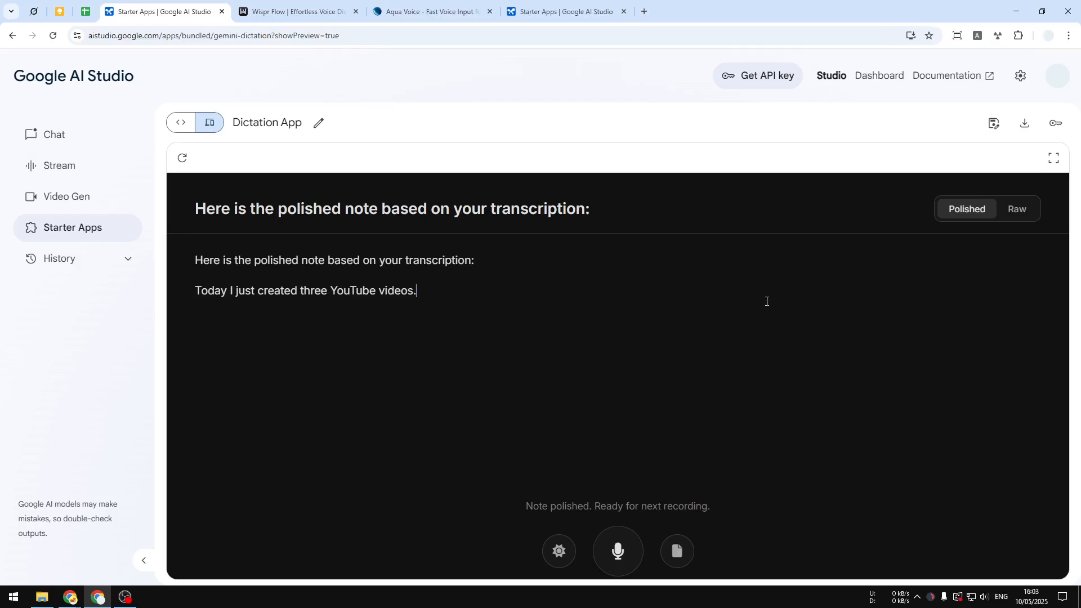
# Switch the note to its raw timestamped transcription and select the first timestamp
pyautogui.click(1017, 208)
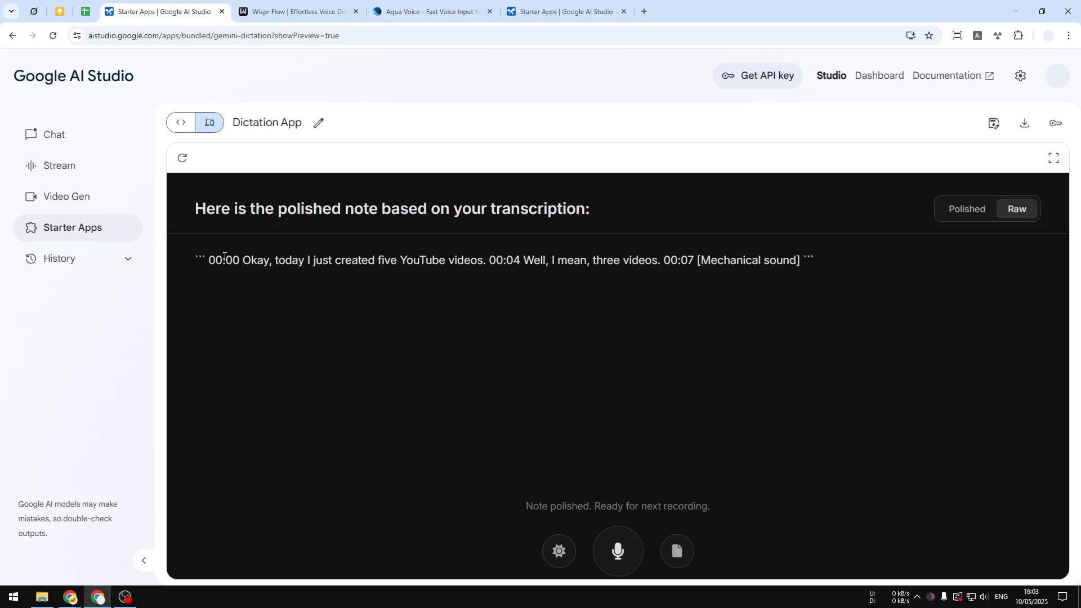
pyautogui.doubleClick(222, 260)
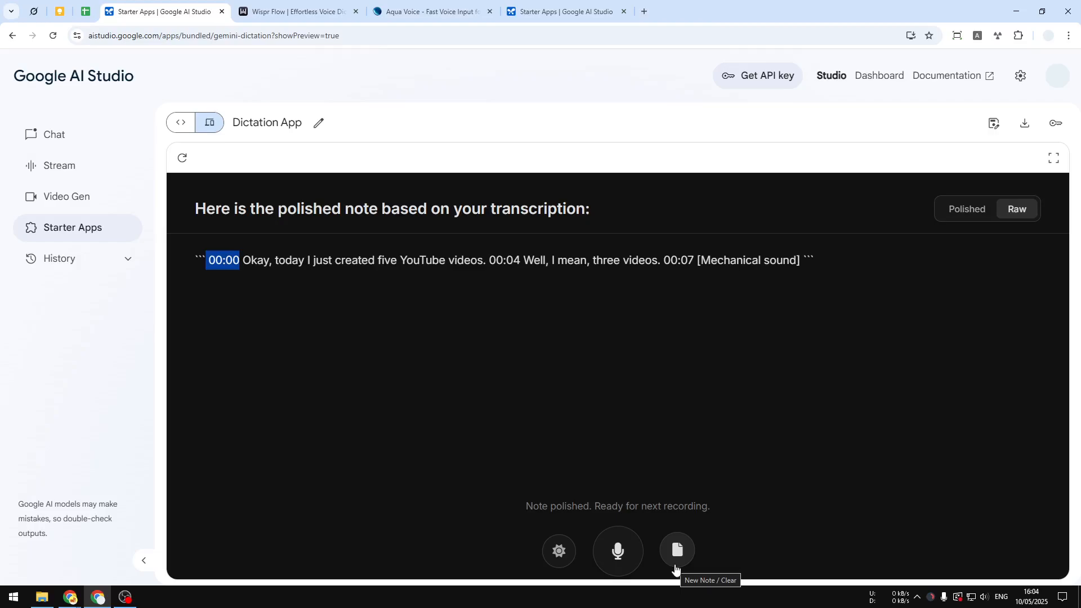
pyautogui.moveTo(673, 564)
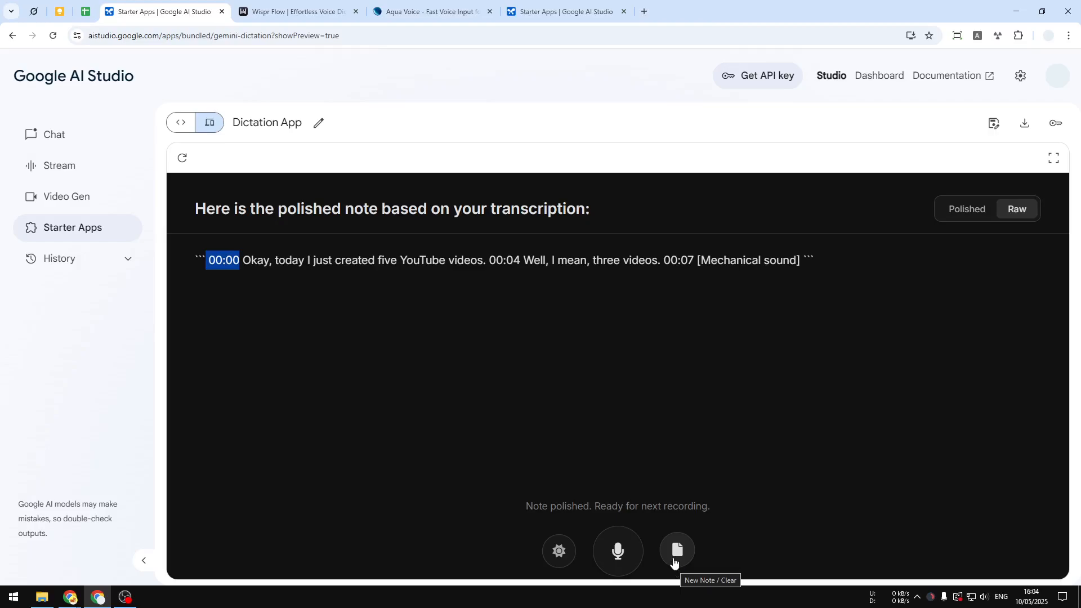
# Clear the note and re-dictate it, glance at Wispr Flow, then return to the dictated note
pyautogui.click(676, 551)
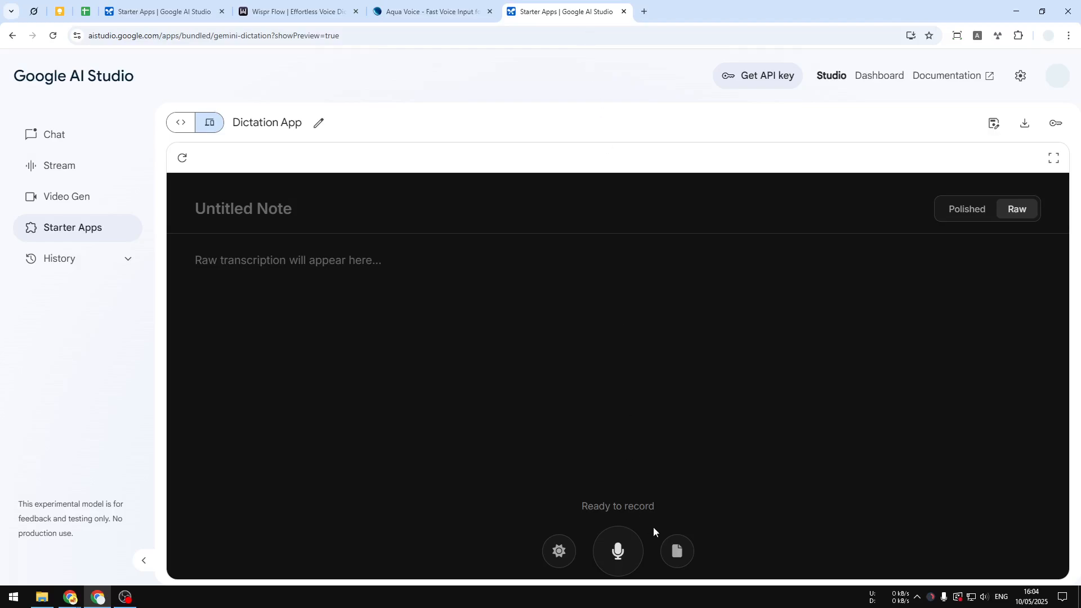
pyautogui.moveTo(617, 551)
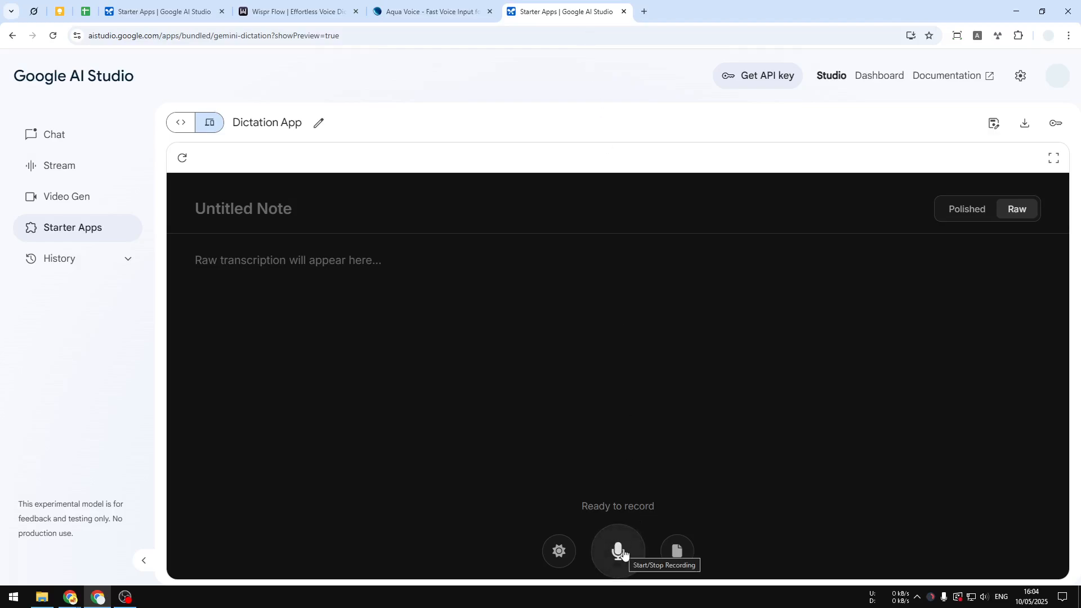
pyautogui.click(617, 550)
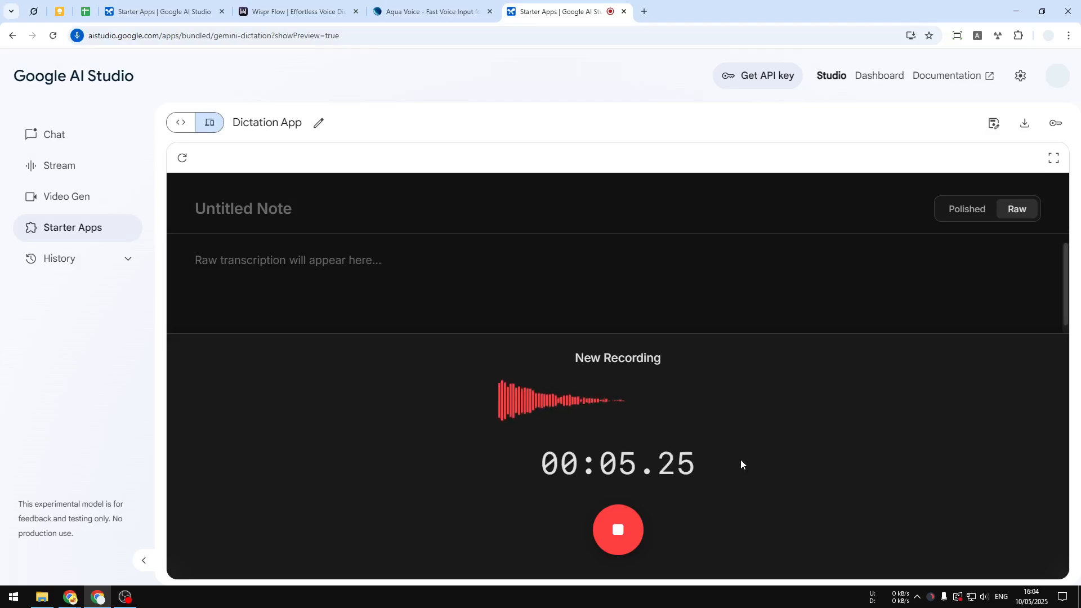
pyautogui.click(617, 529)
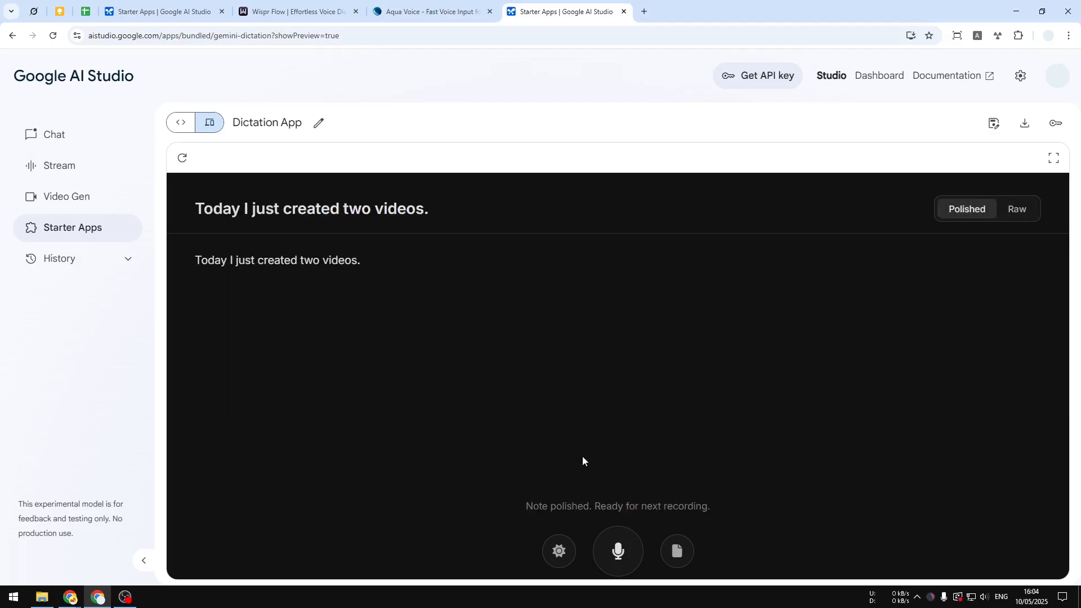
pyautogui.moveTo(744, 409)
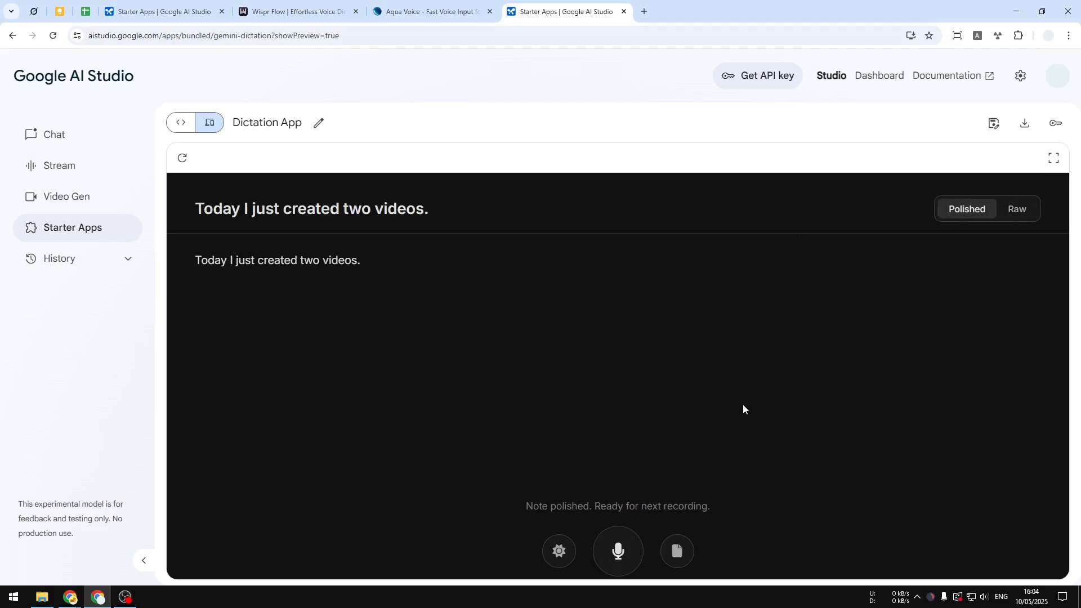
pyautogui.moveTo(510, 309)
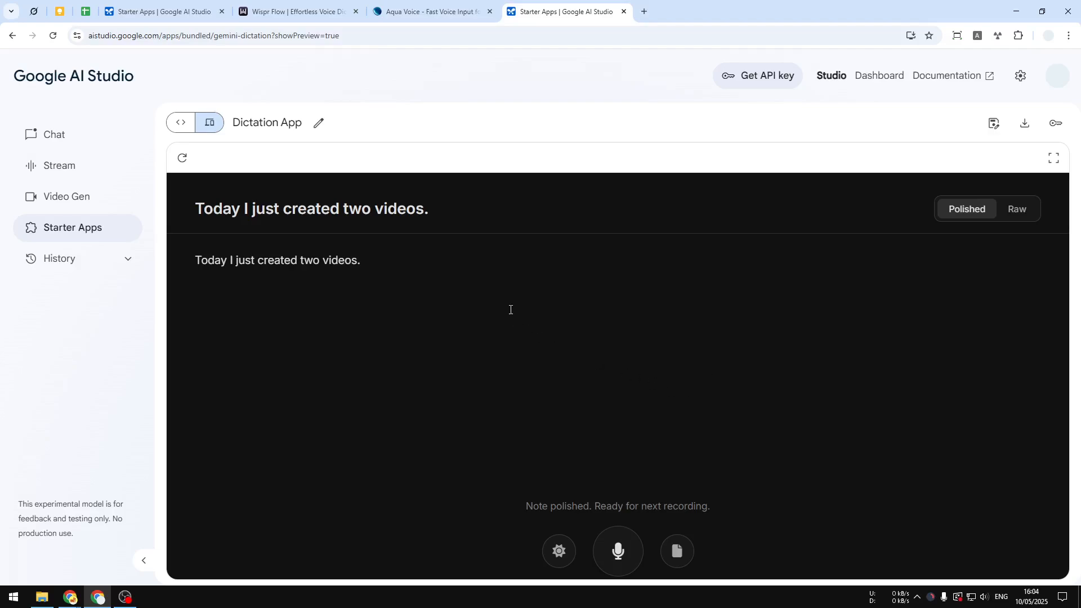
pyautogui.moveTo(402, 280)
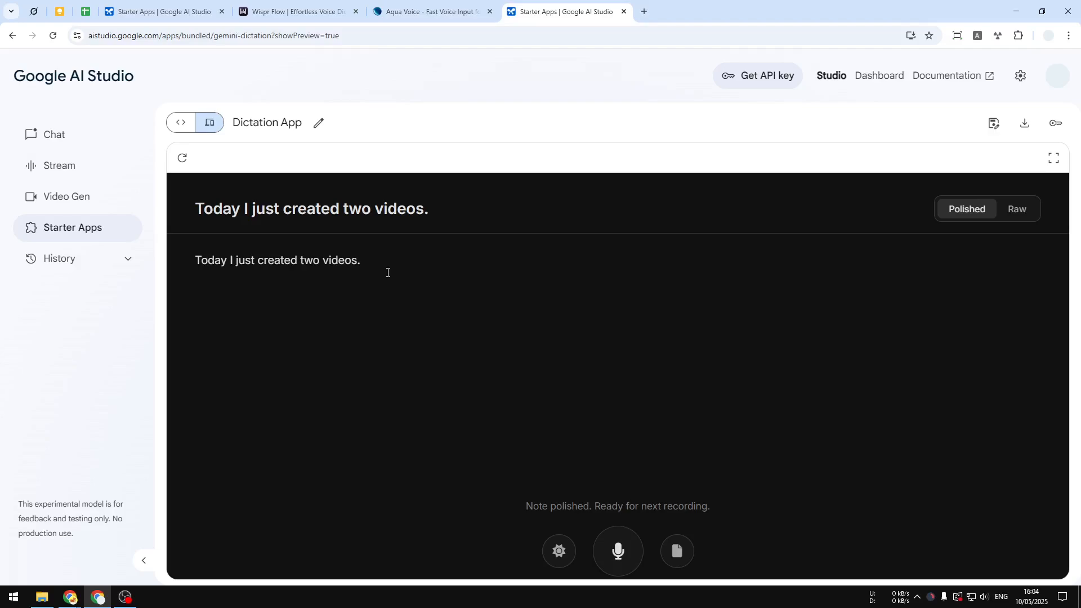
pyautogui.moveTo(420, 268)
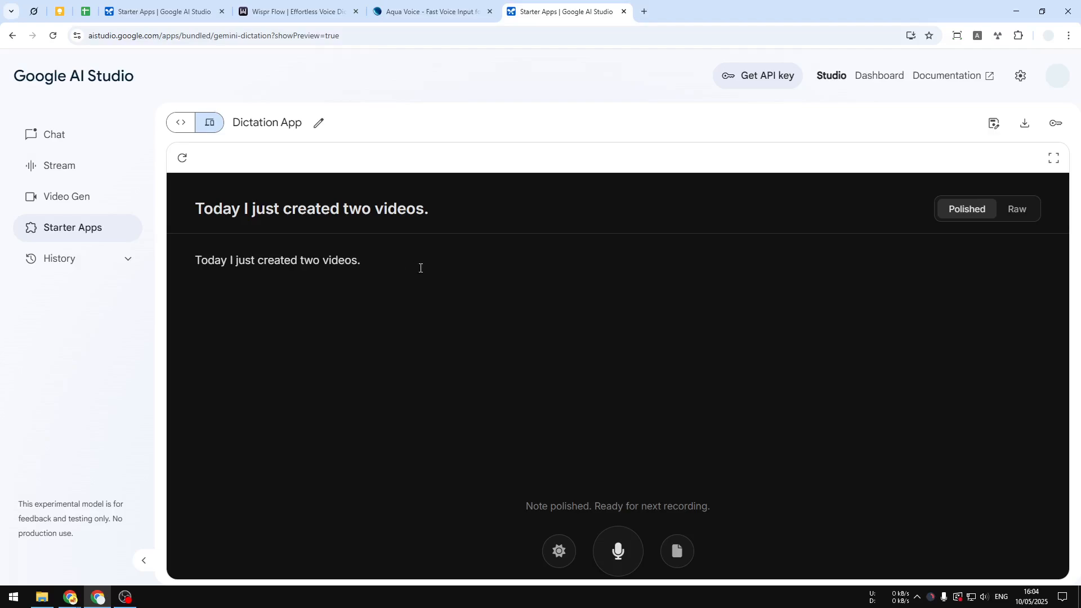
pyautogui.moveTo(405, 271)
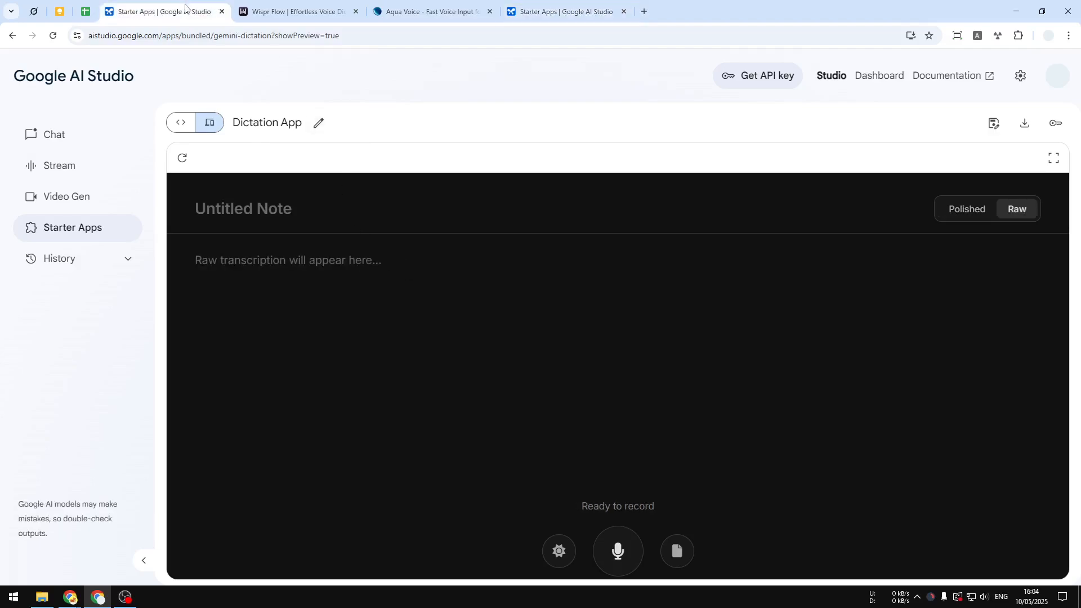
pyautogui.click(297, 12)
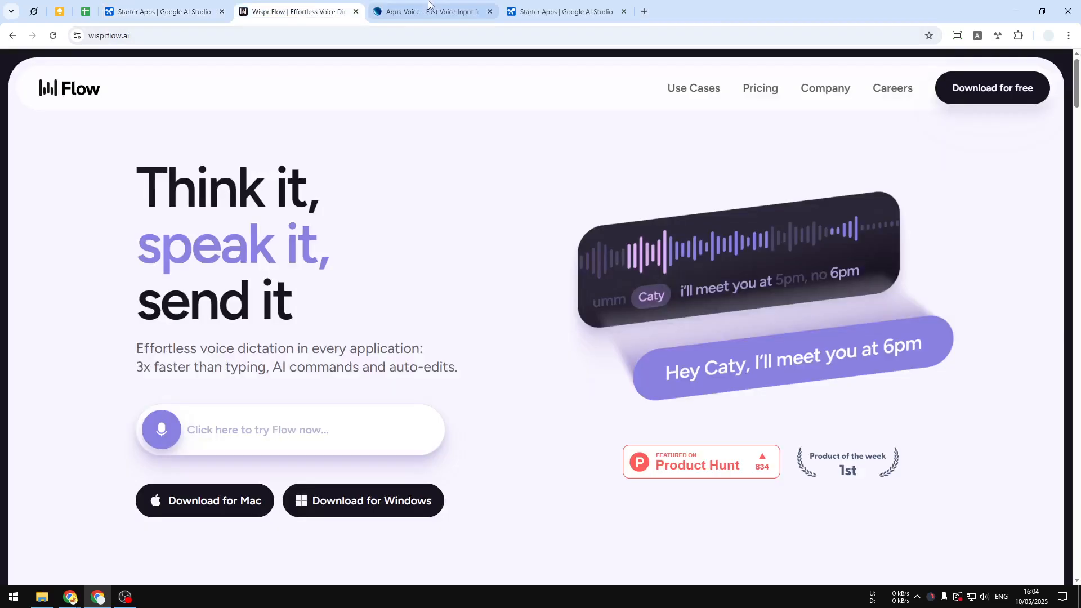
pyautogui.click(565, 11)
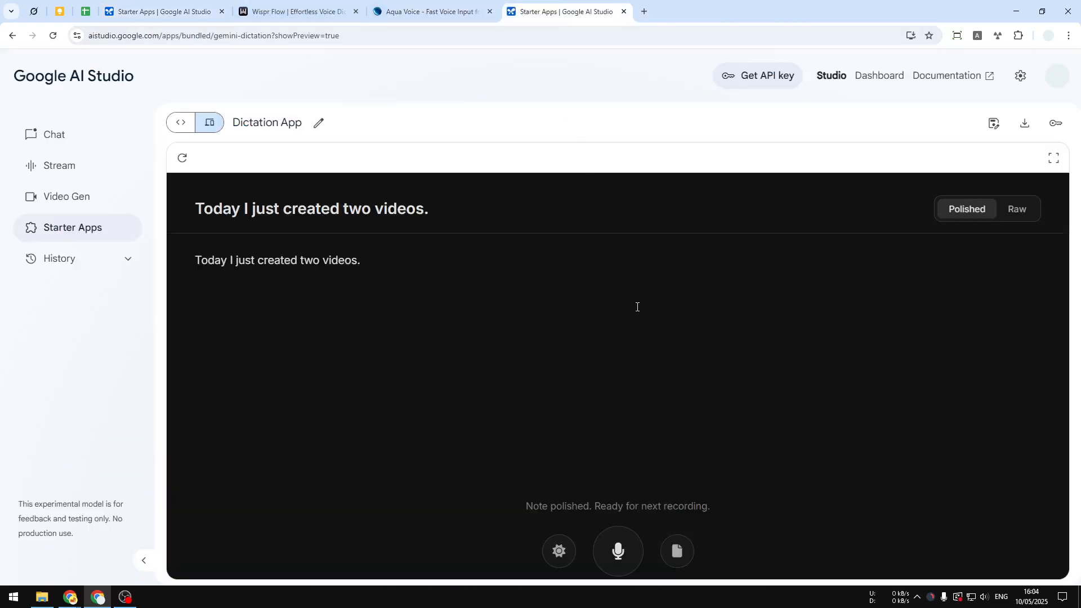